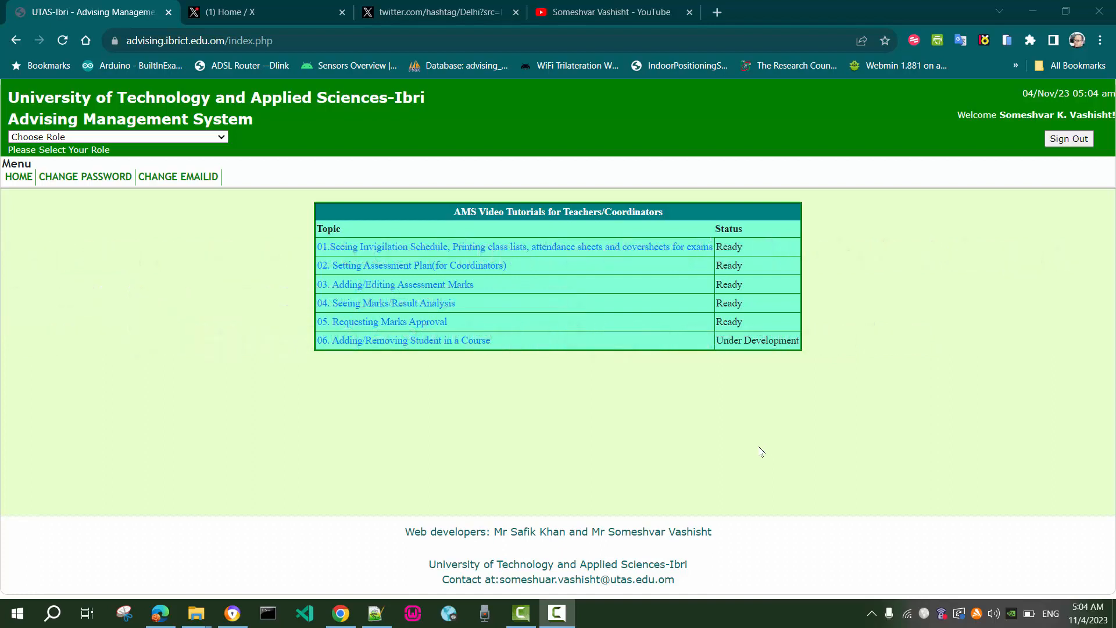
{"action": "mouse_move", "coordinate": [765, 451]}
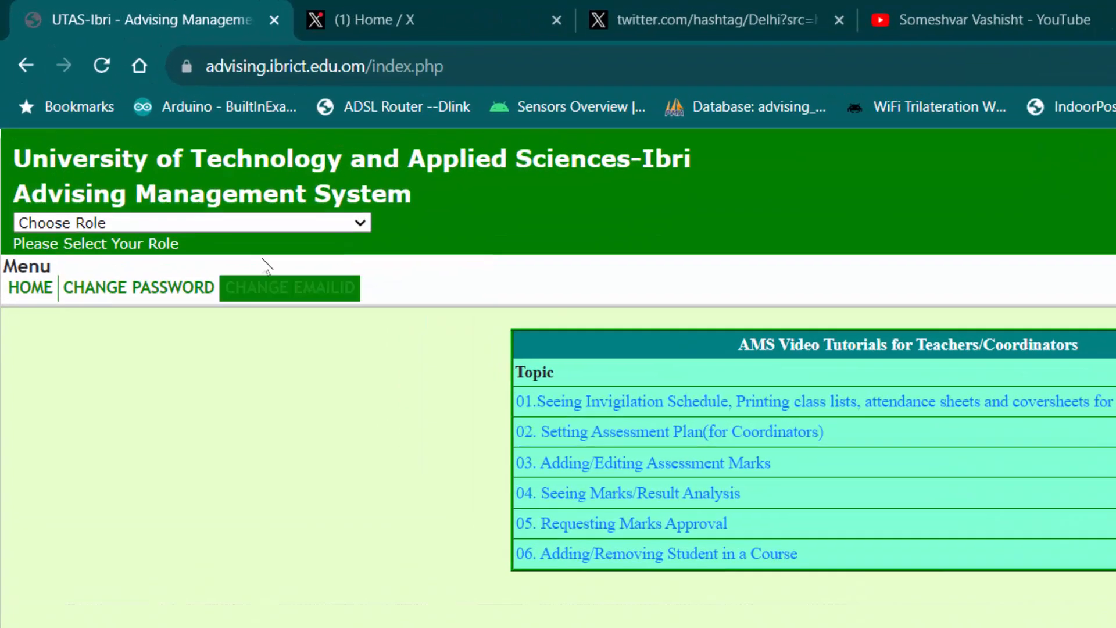
{"action": "left_click", "coordinate": [192, 223]}
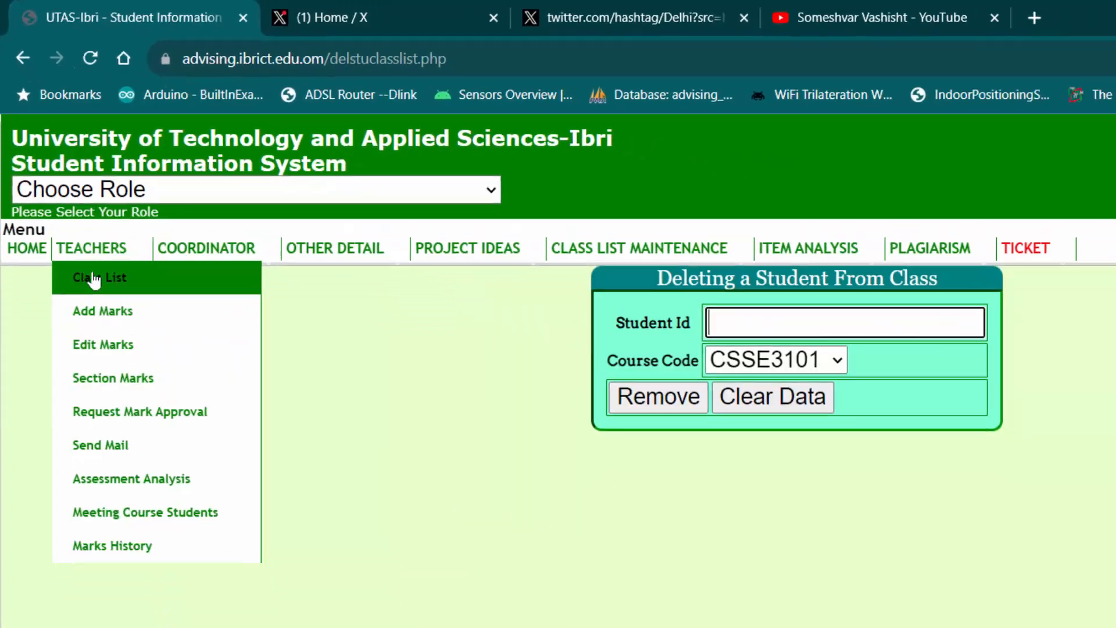
{"action": "left_click", "coordinate": [99, 277]}
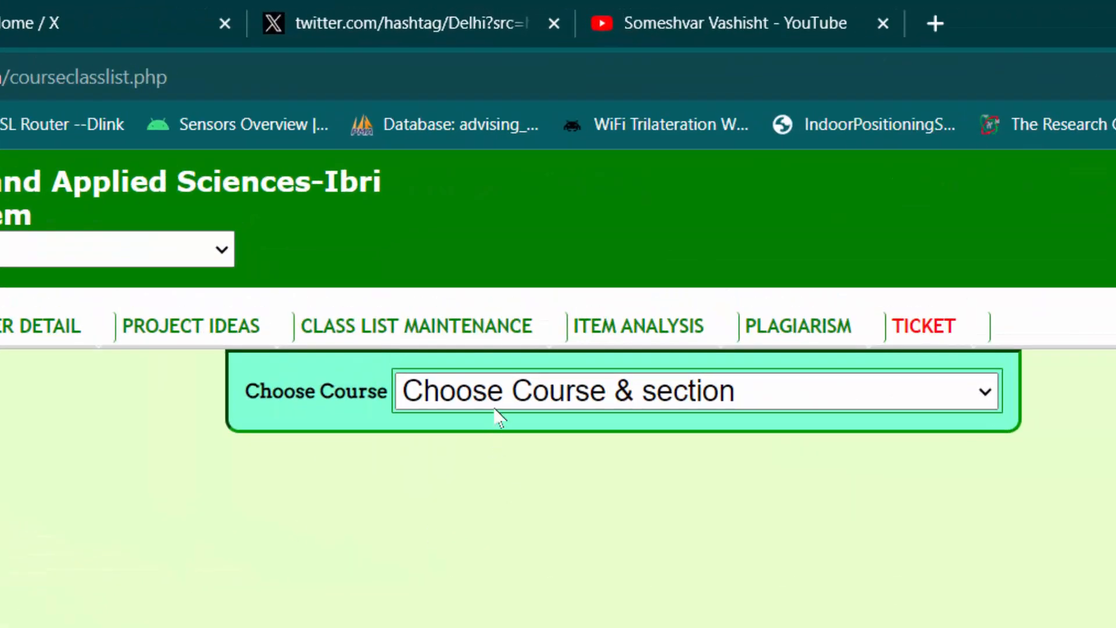
{"action": "left_click", "coordinate": [697, 391]}
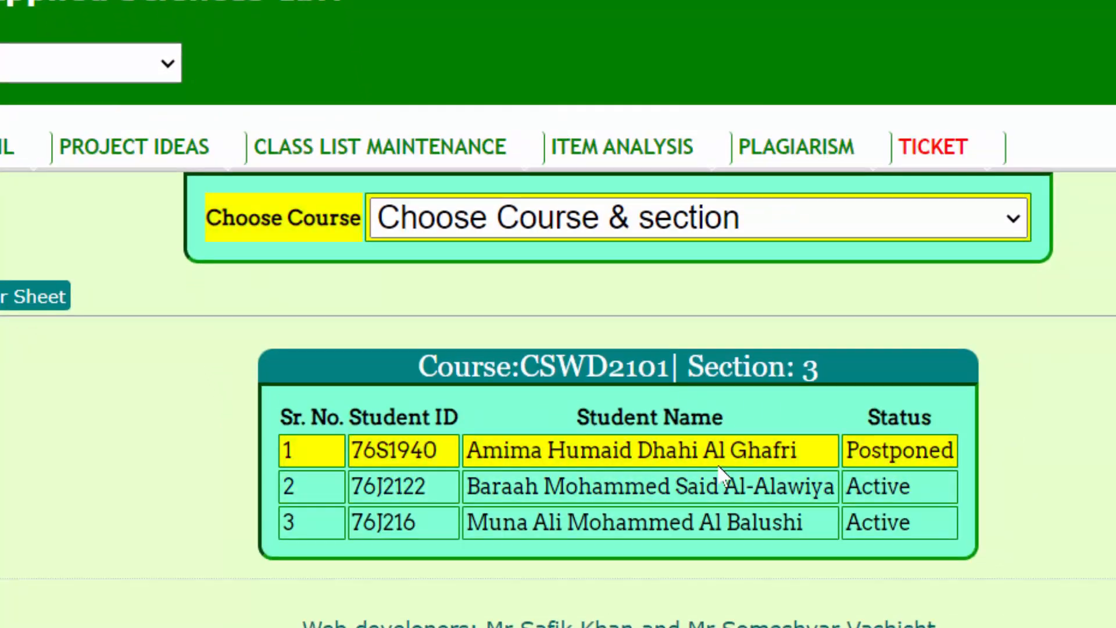
{"action": "mouse_move", "coordinate": [888, 460]}
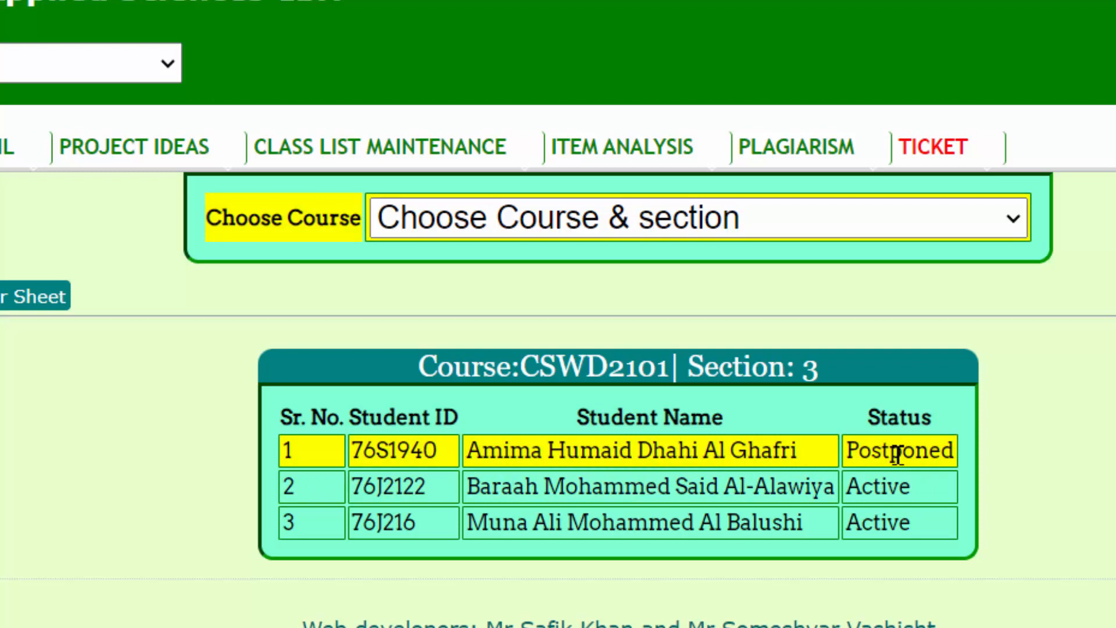
{"action": "mouse_move", "coordinate": [919, 475]}
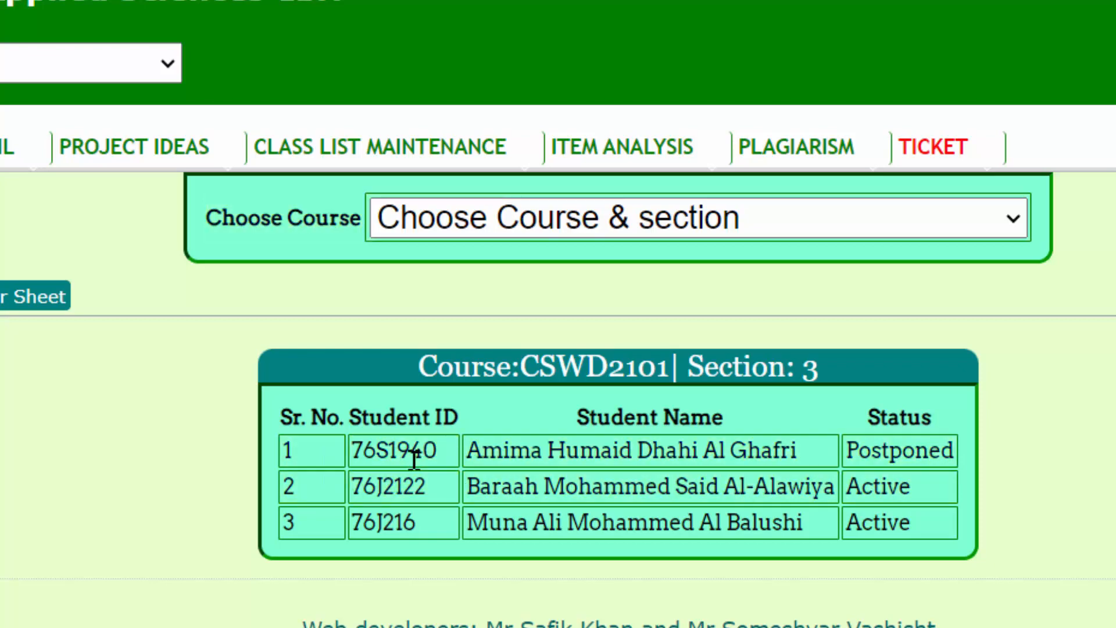
{"action": "double_click", "coordinate": [394, 451]}
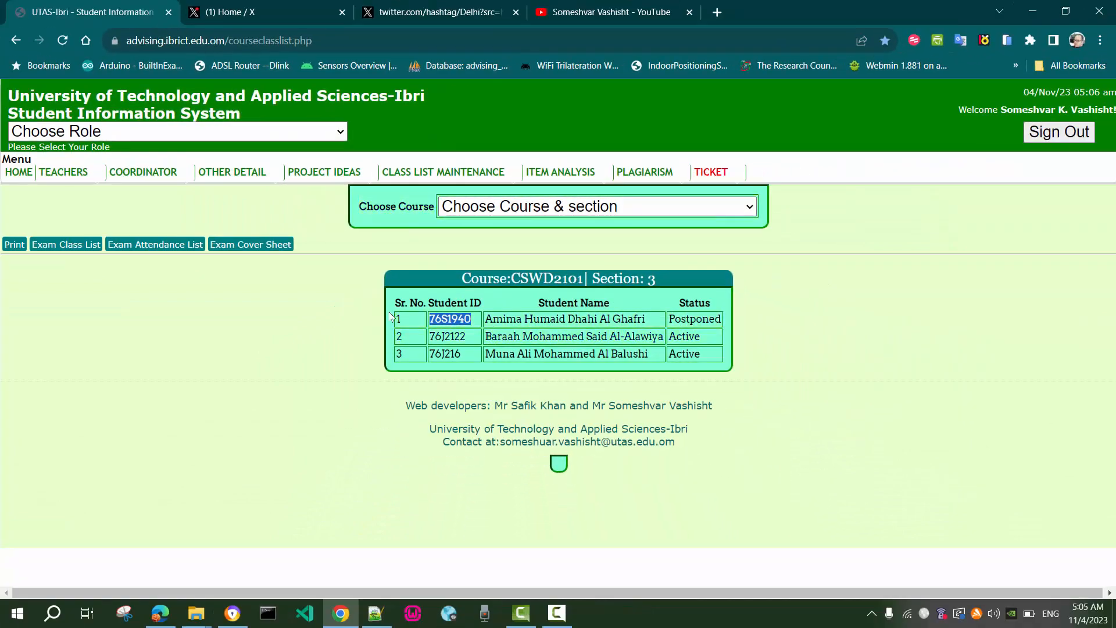
{"action": "left_click", "coordinate": [444, 172]}
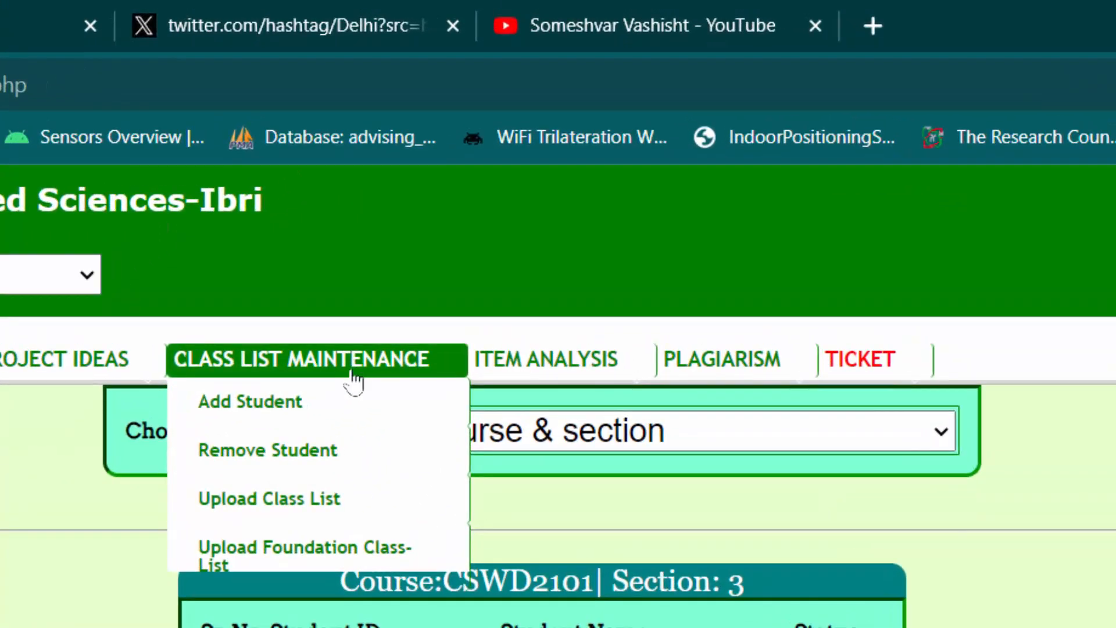
{"action": "mouse_move", "coordinate": [305, 465]}
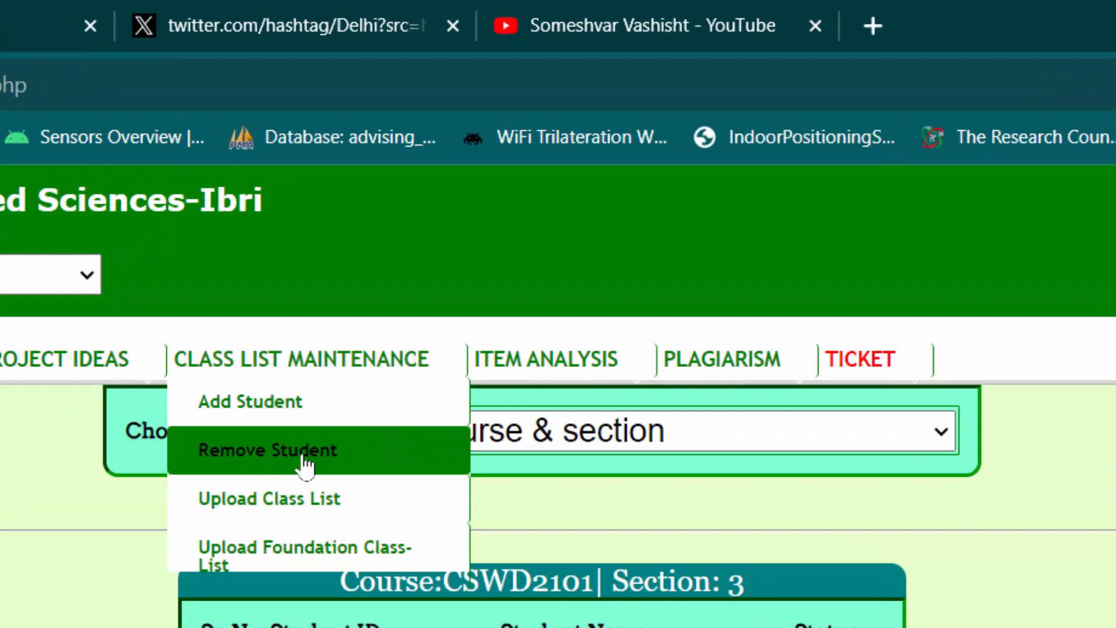
{"action": "left_click", "coordinate": [268, 450]}
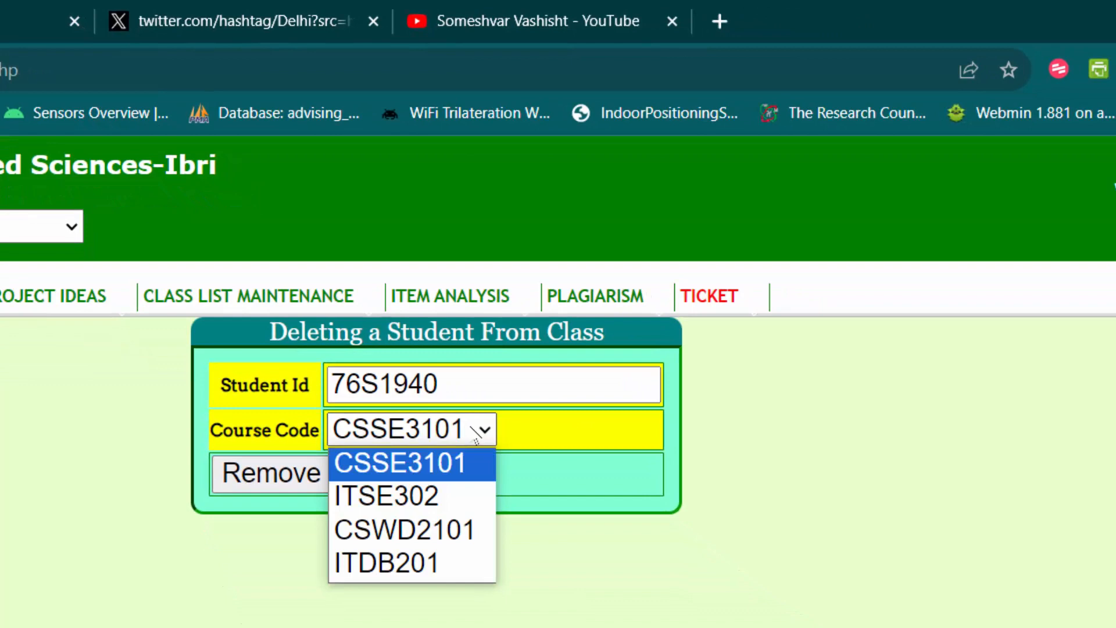
{"action": "mouse_move", "coordinate": [395, 537]}
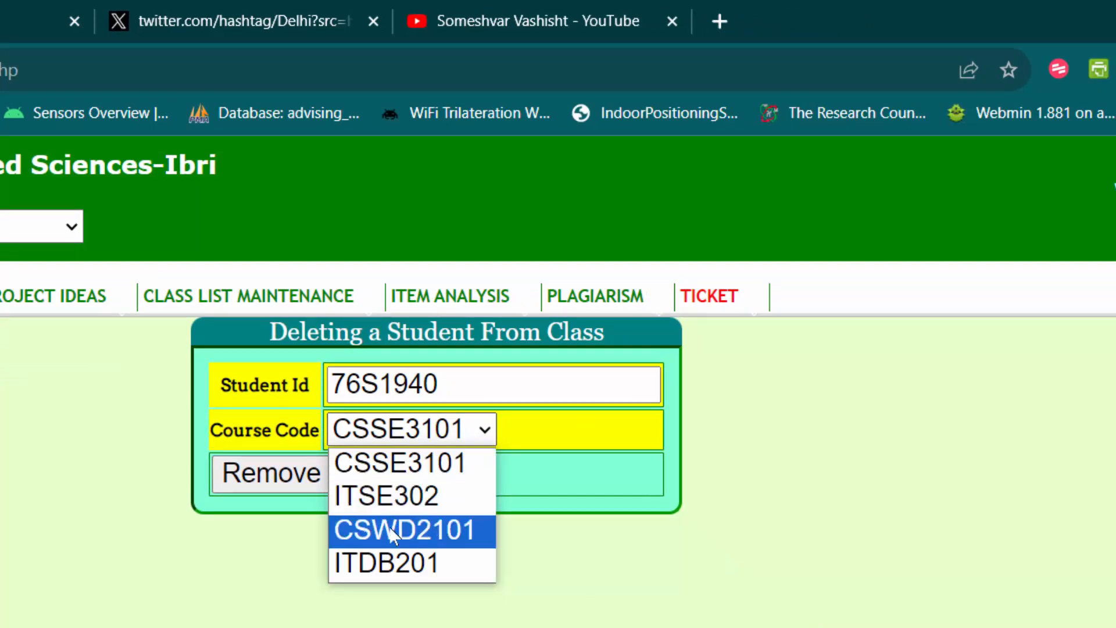
{"action": "mouse_move", "coordinate": [403, 549]}
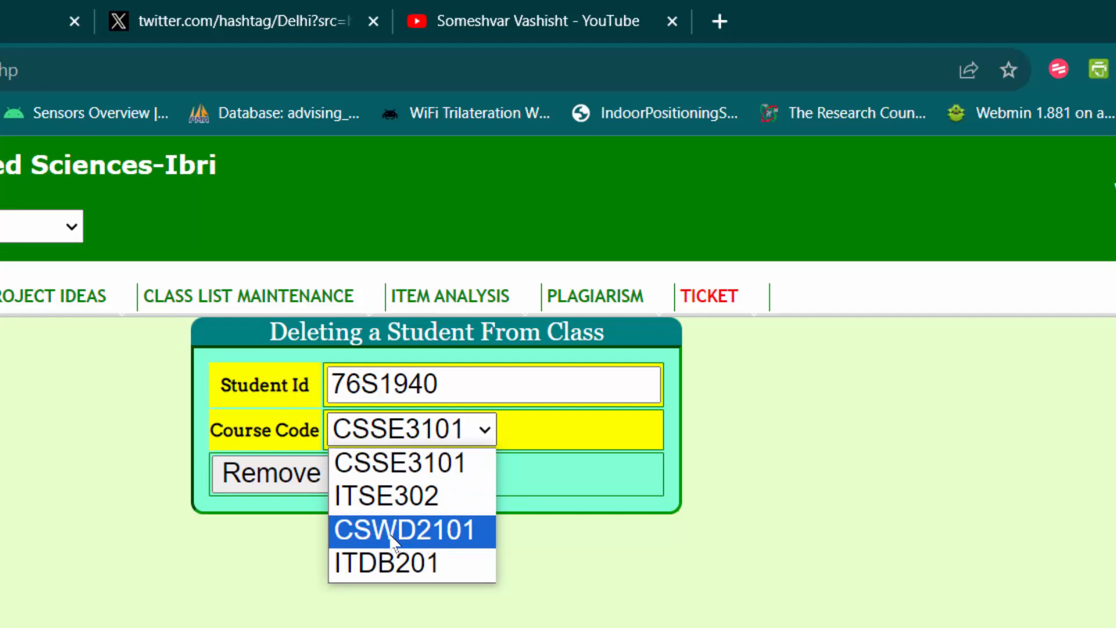
{"action": "left_click", "coordinate": [407, 530]}
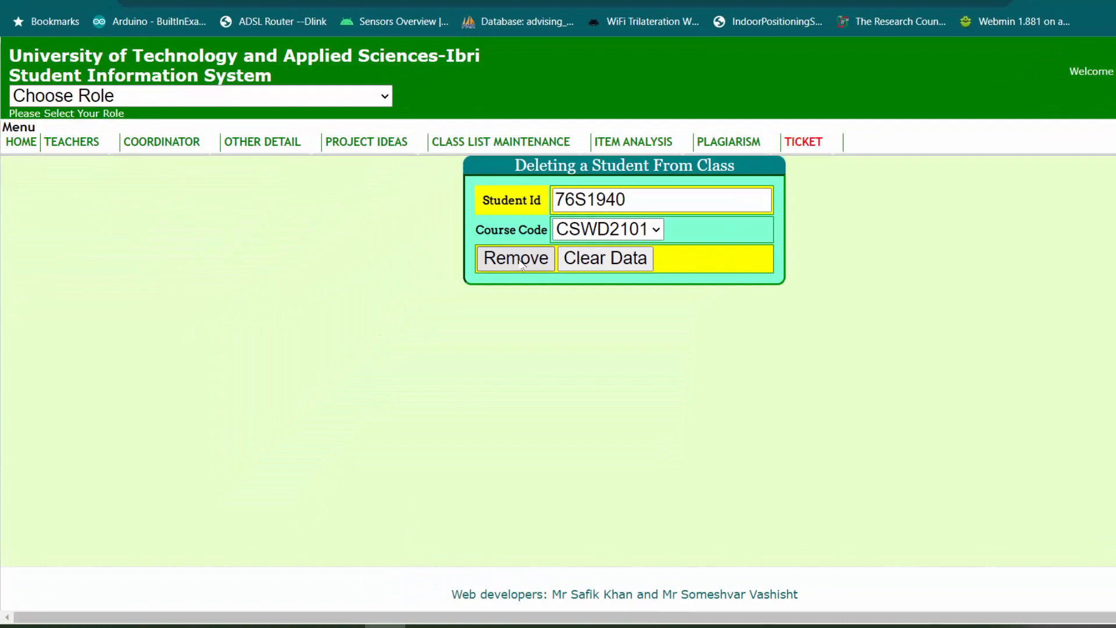
{"action": "left_click", "coordinate": [515, 258]}
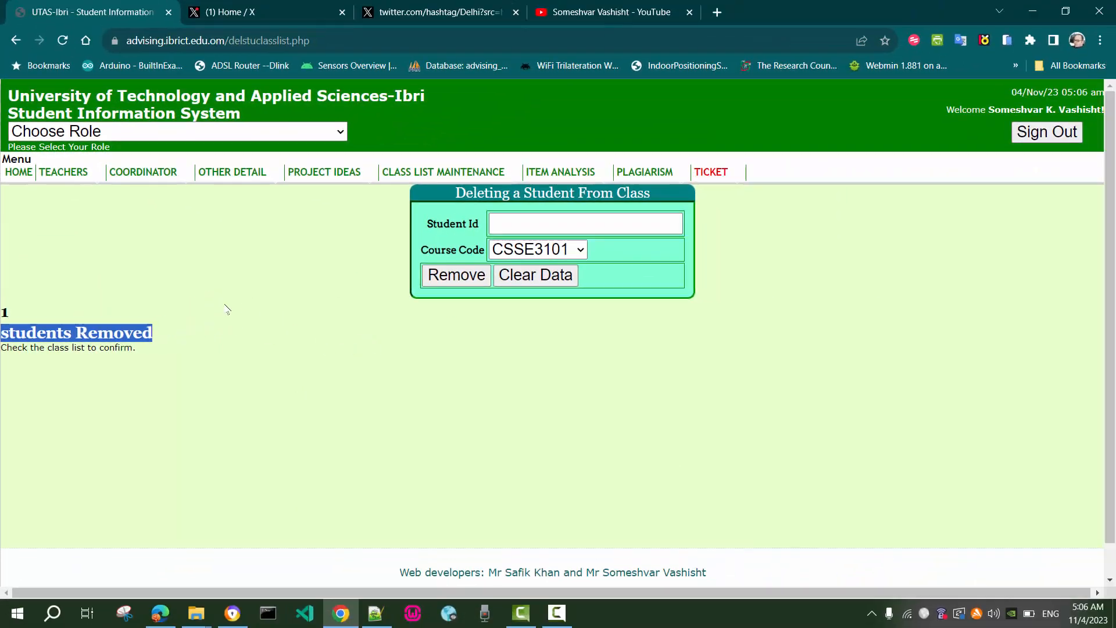
Reopen the CSWD2101 section 3 class list to confirm only two students remain.
{"action": "left_click", "coordinate": [64, 171]}
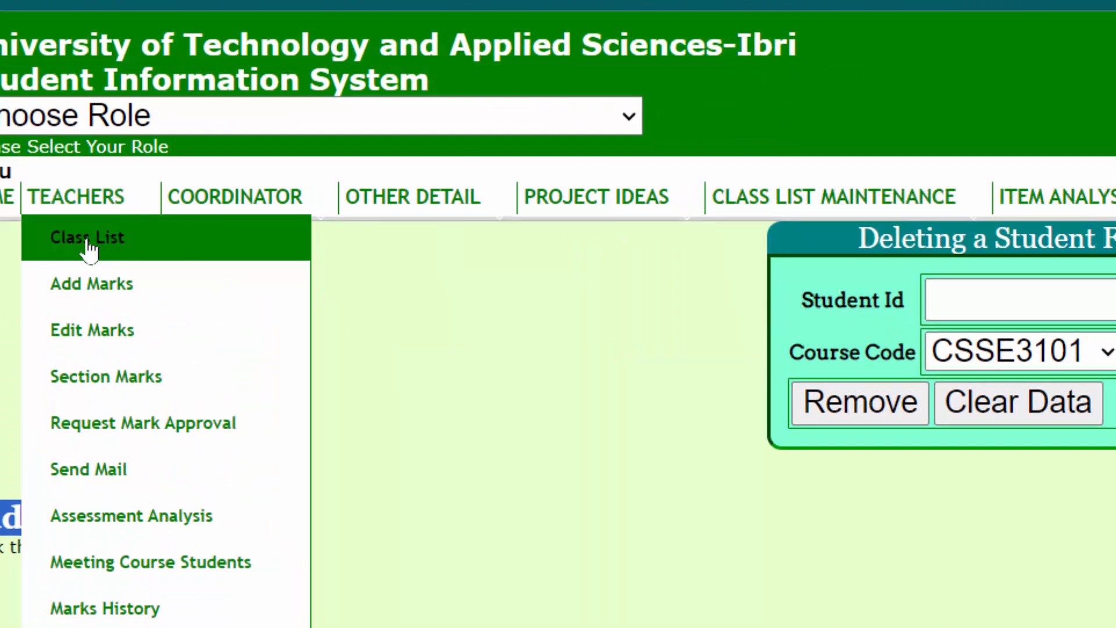
{"action": "left_click", "coordinate": [88, 237]}
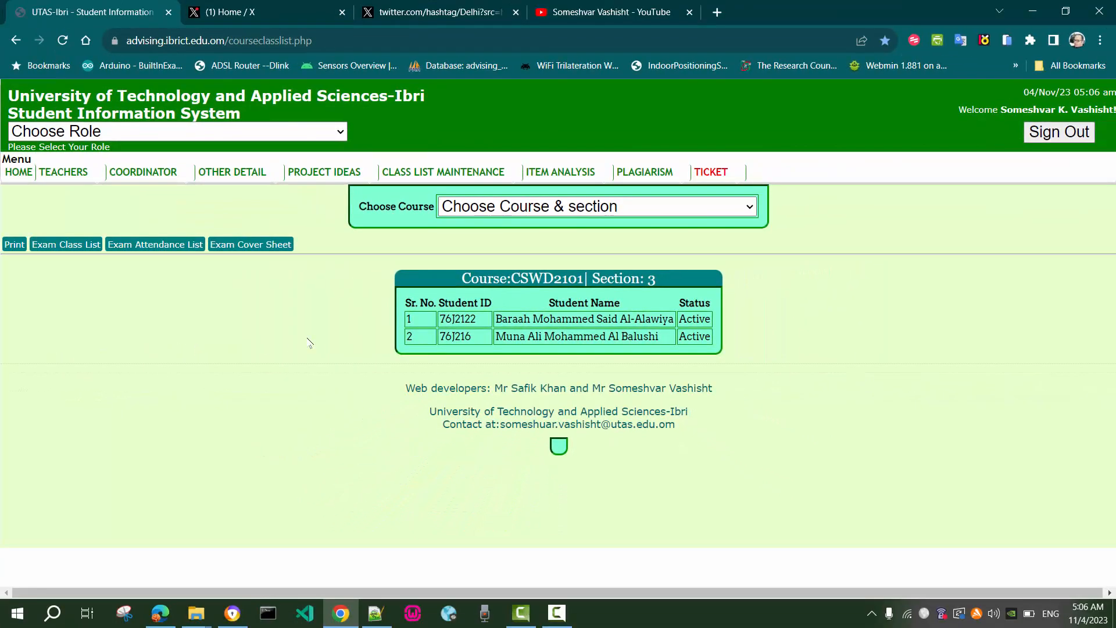
{"action": "mouse_move", "coordinate": [305, 348]}
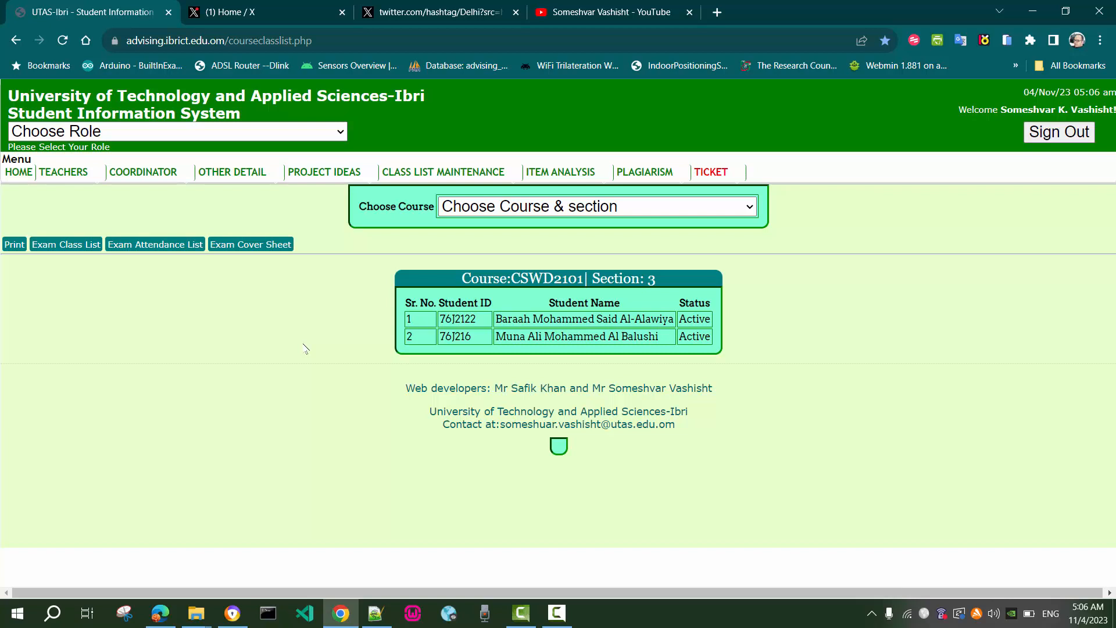
{"action": "mouse_move", "coordinate": [310, 334]}
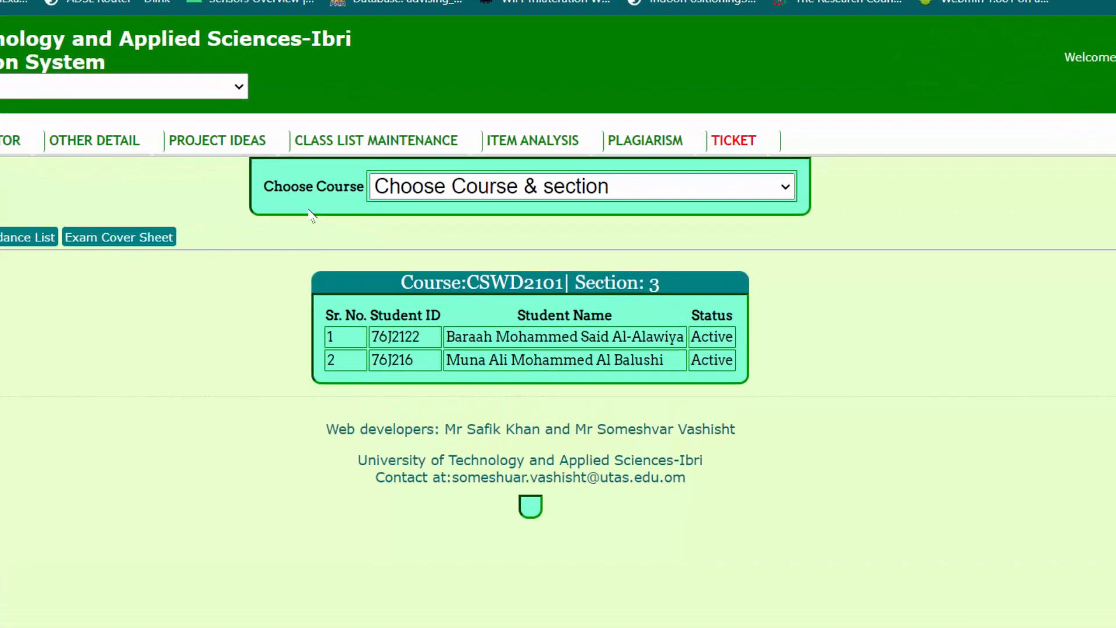
Fill the Add Student form with student ID 76S1940 and course CSWD2101.
{"action": "left_click", "coordinate": [377, 140]}
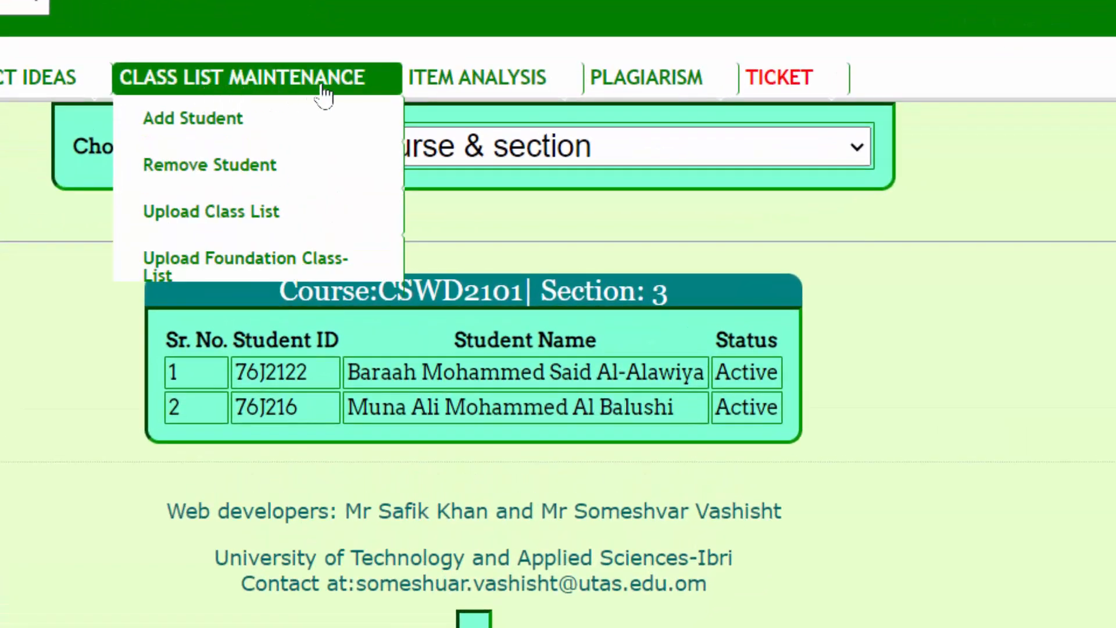
{"action": "mouse_move", "coordinate": [192, 122]}
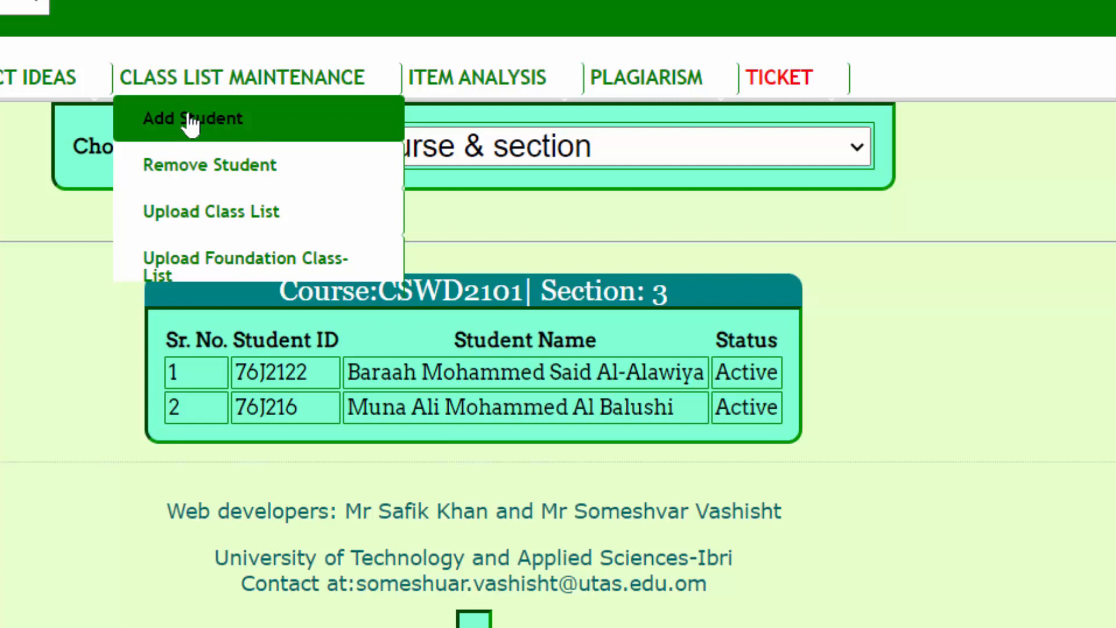
{"action": "left_click", "coordinate": [192, 119]}
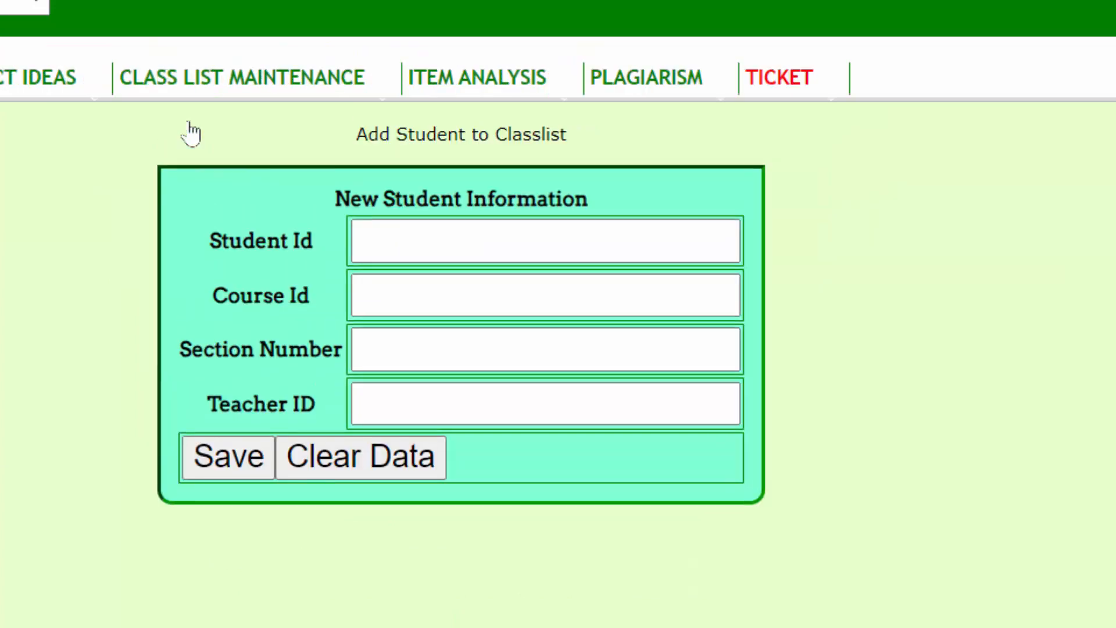
{"action": "left_click", "coordinate": [543, 242]}
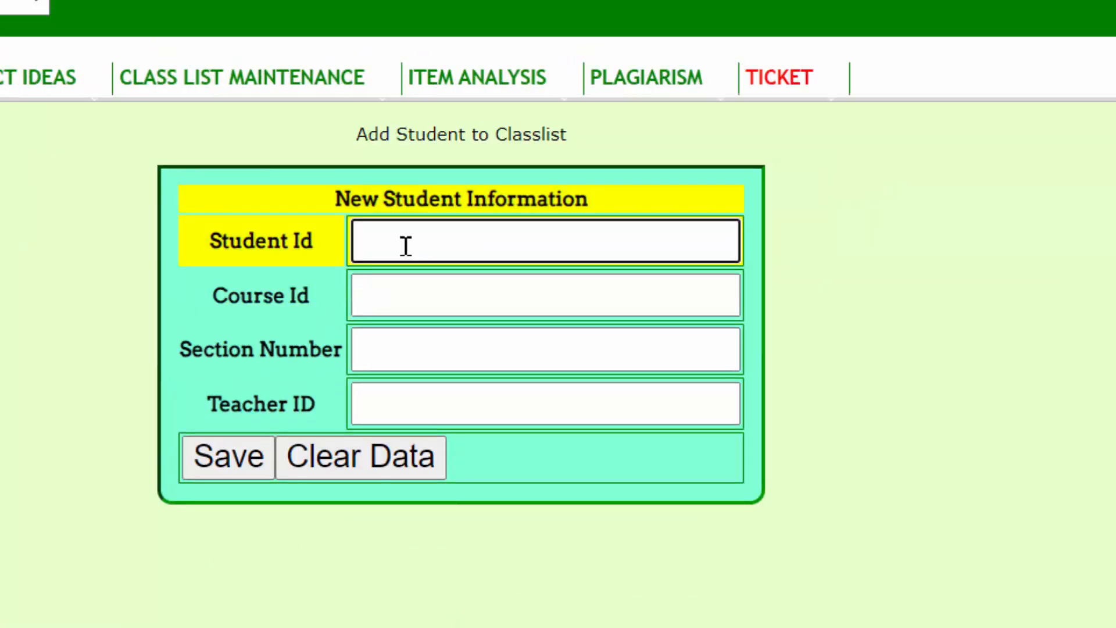
{"action": "type", "text": "7691940"}
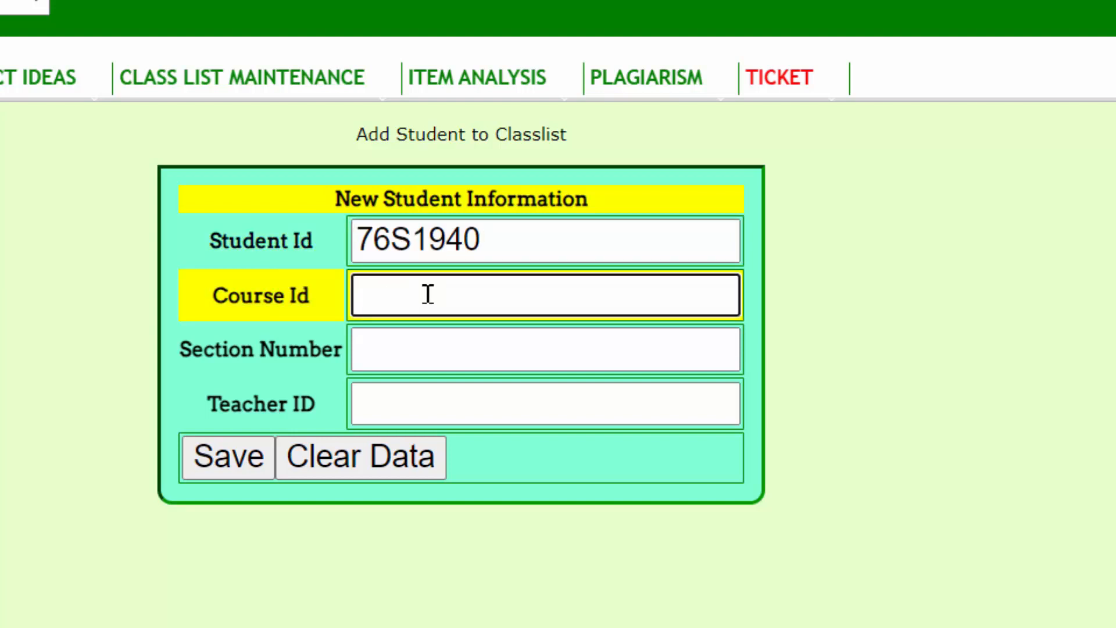
{"action": "type", "text": "CSWD2101"}
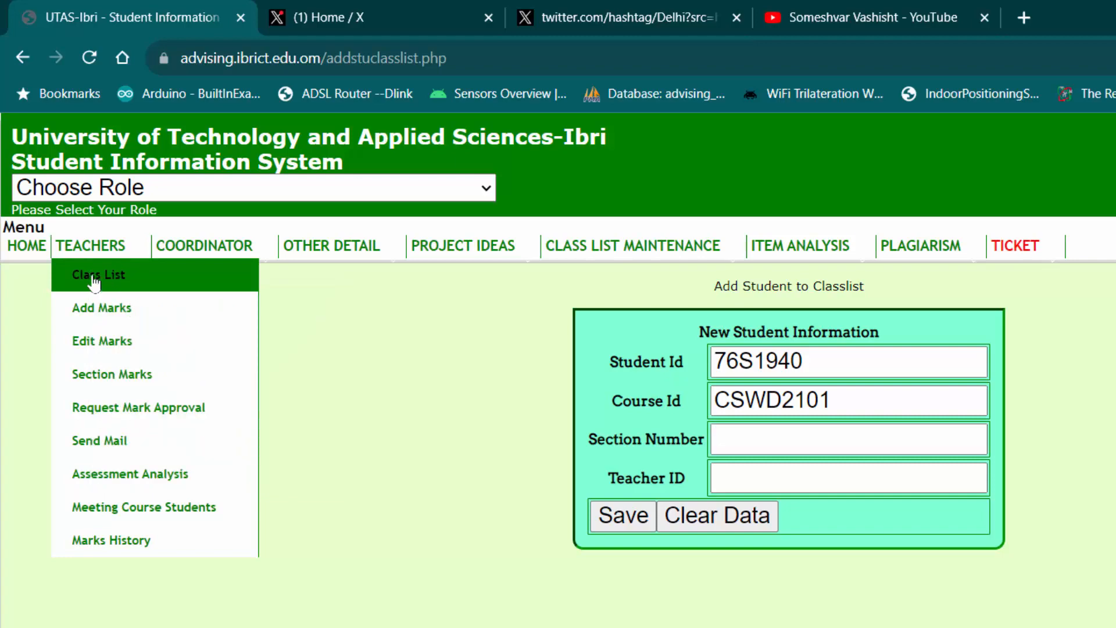
Check that CSWD2101 is section 3 on the class list page, then return to the form.
{"action": "left_click", "coordinate": [98, 275]}
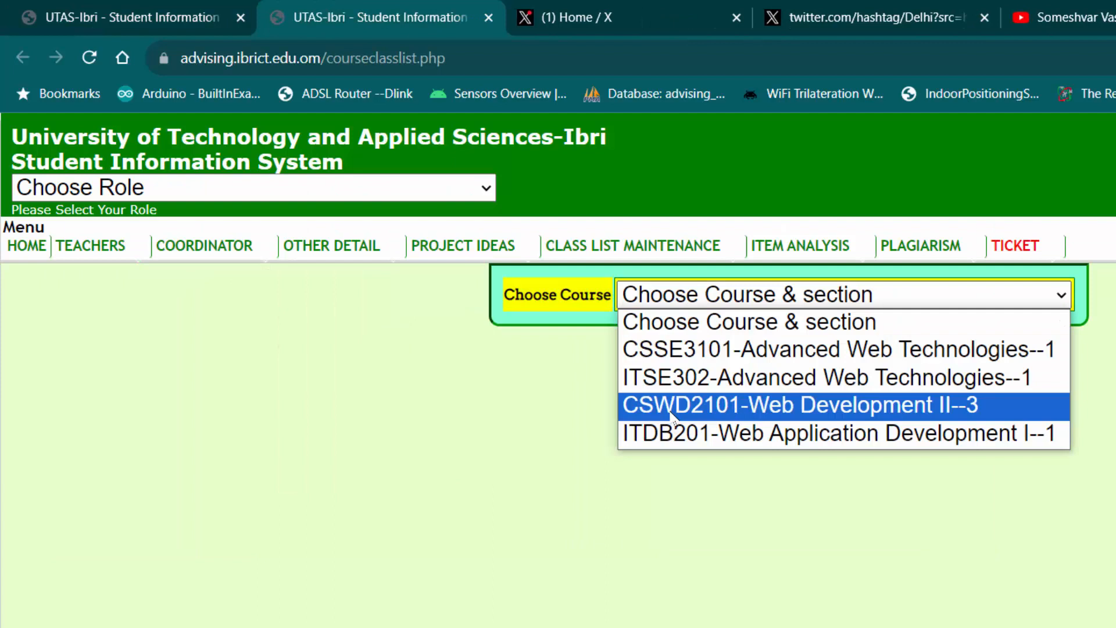
{"action": "mouse_move", "coordinate": [970, 416]}
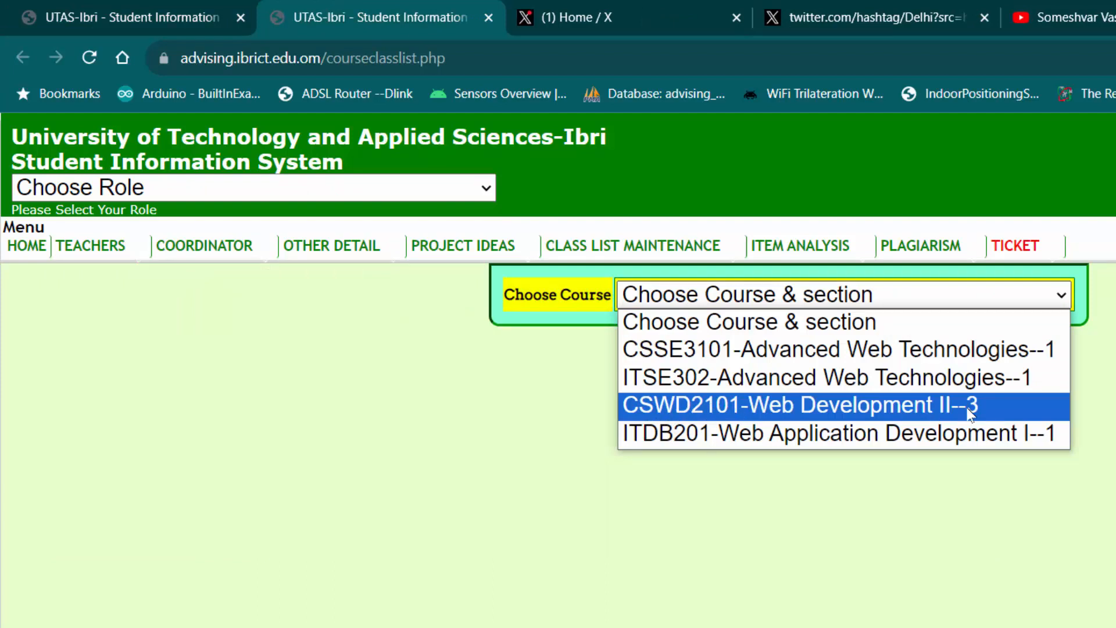
{"action": "left_click", "coordinate": [802, 404]}
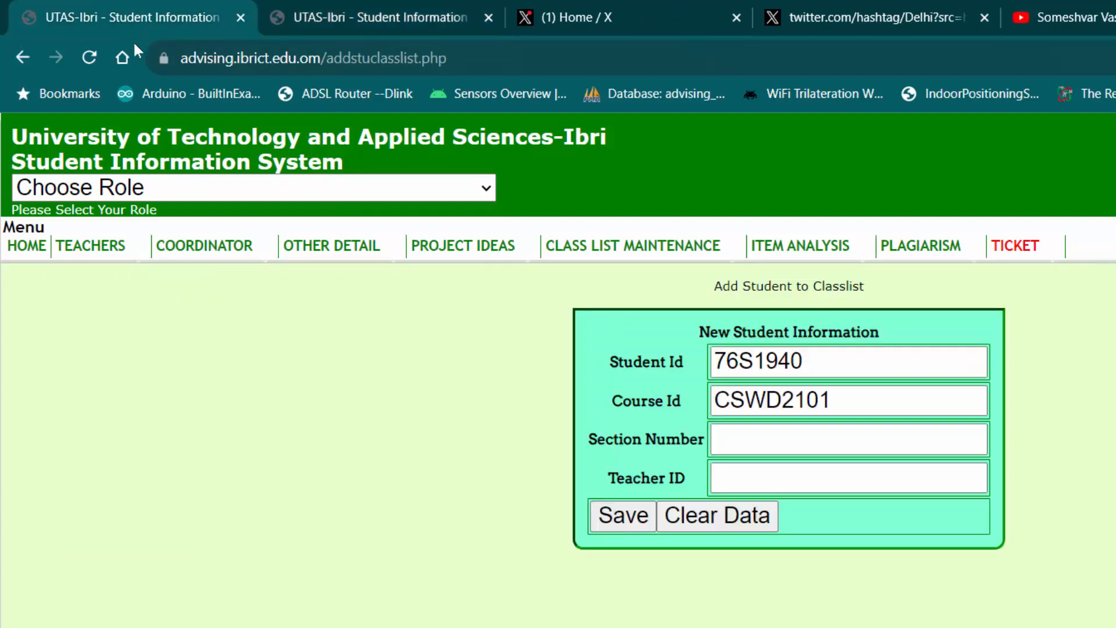
{"action": "left_click", "coordinate": [848, 439]}
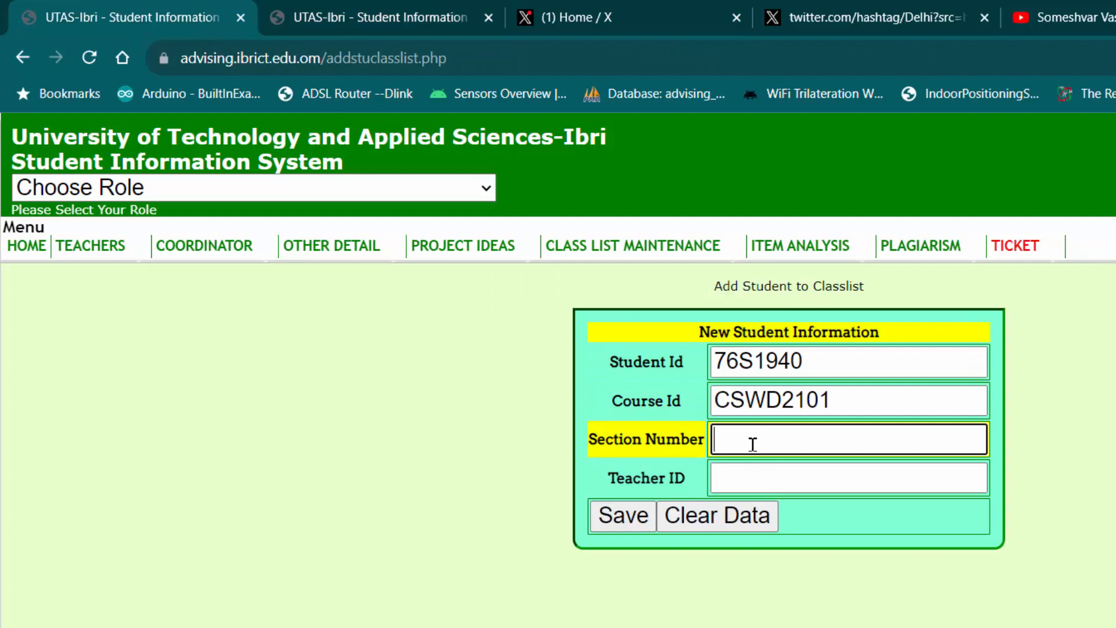
{"action": "type", "text": "3"}
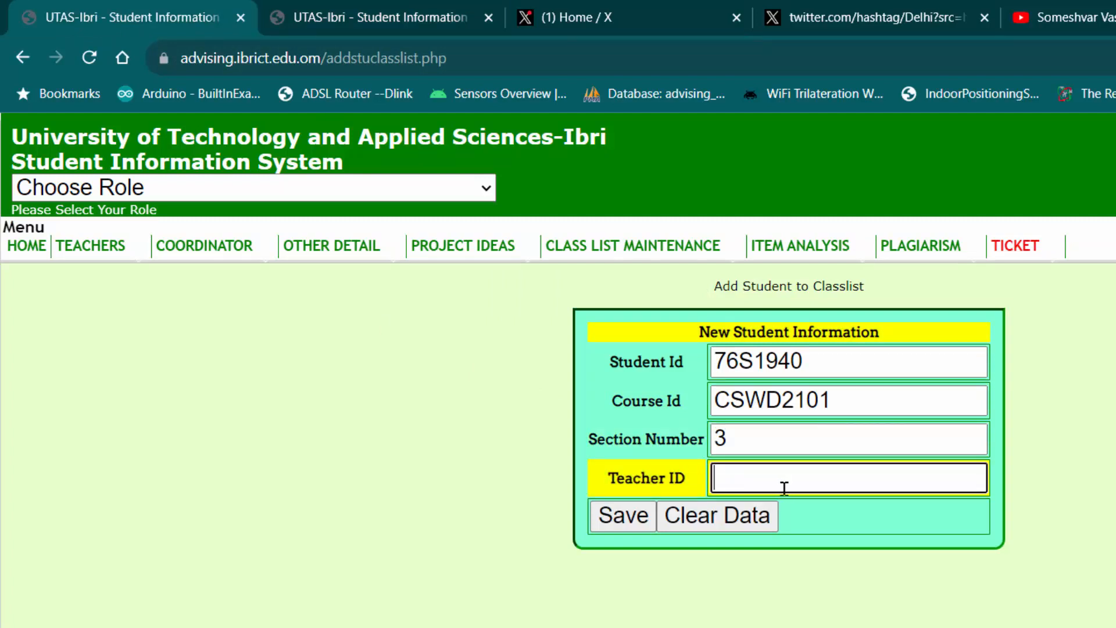
{"action": "type", "text": "706013"}
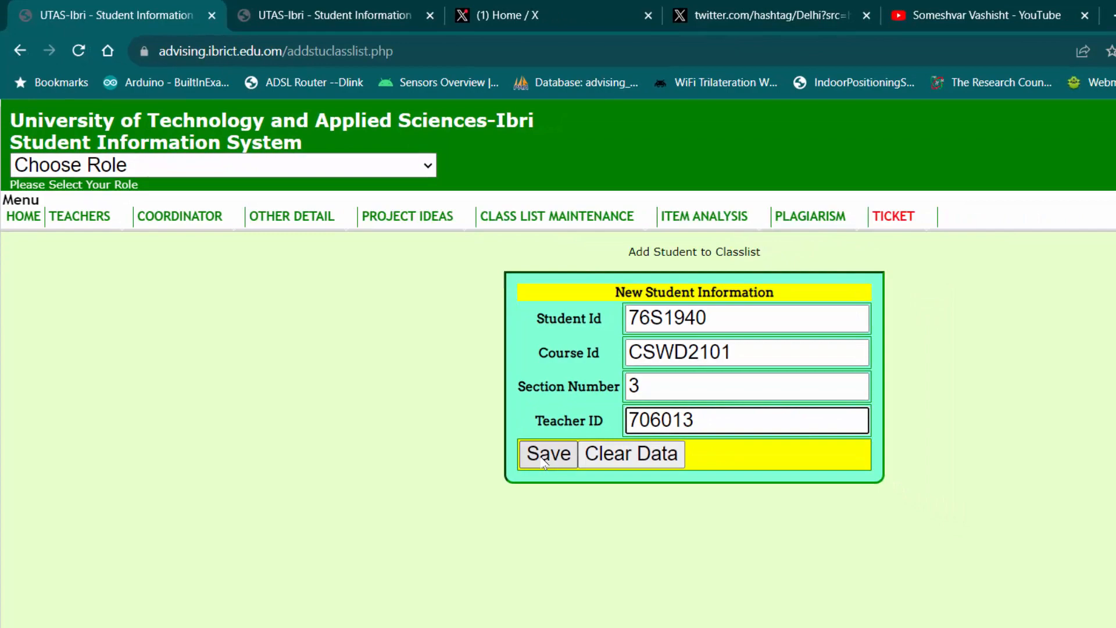
{"action": "left_click", "coordinate": [547, 453]}
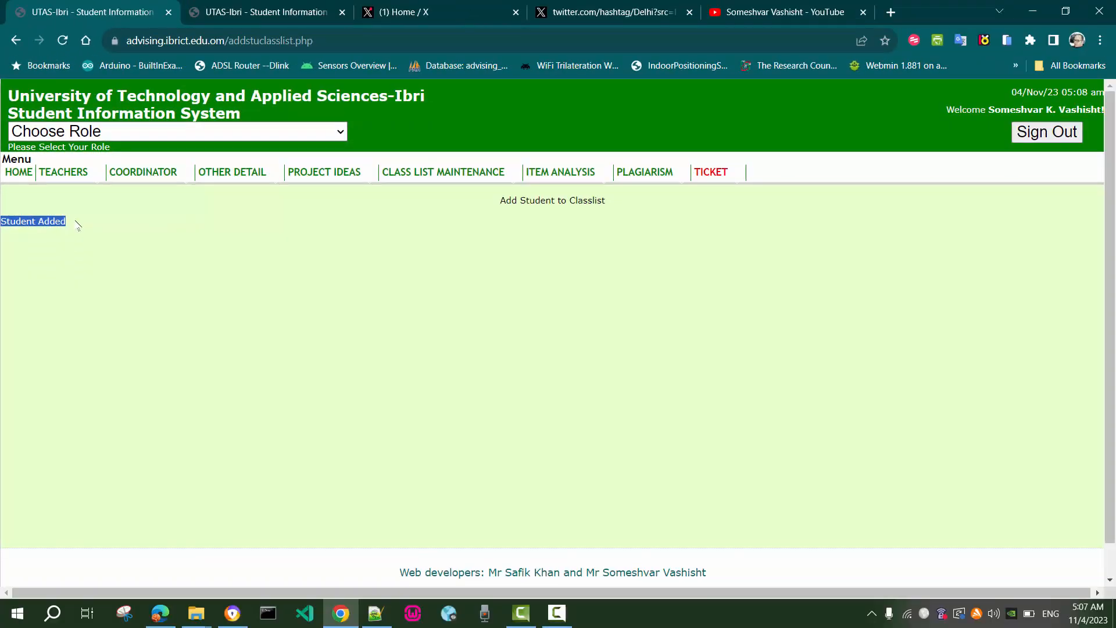
{"action": "mouse_move", "coordinate": [138, 245]}
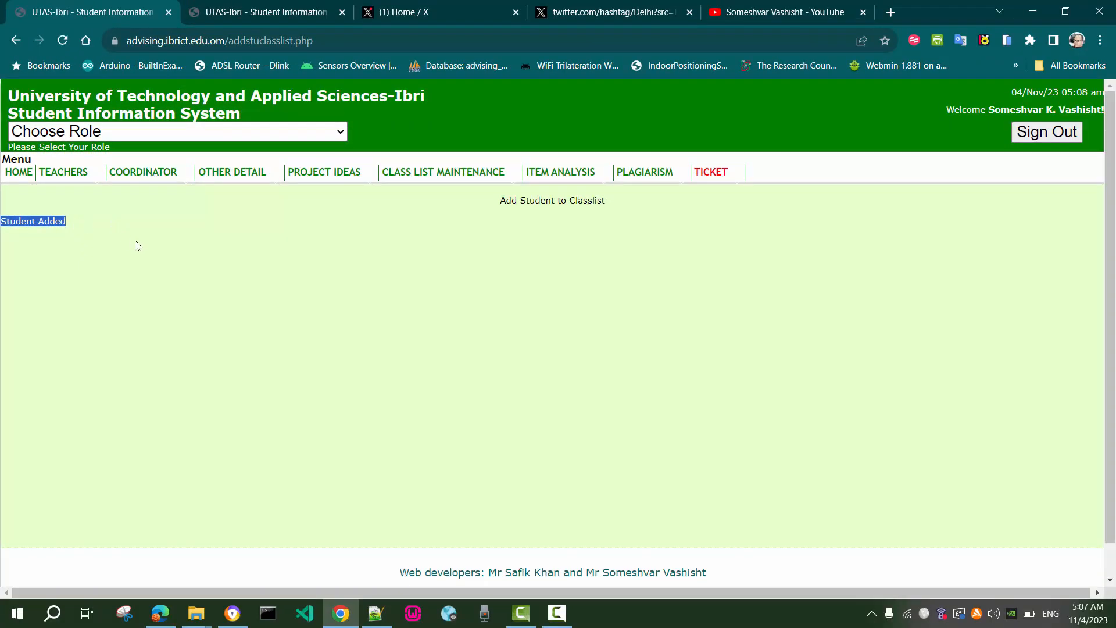
{"action": "mouse_move", "coordinate": [147, 240]}
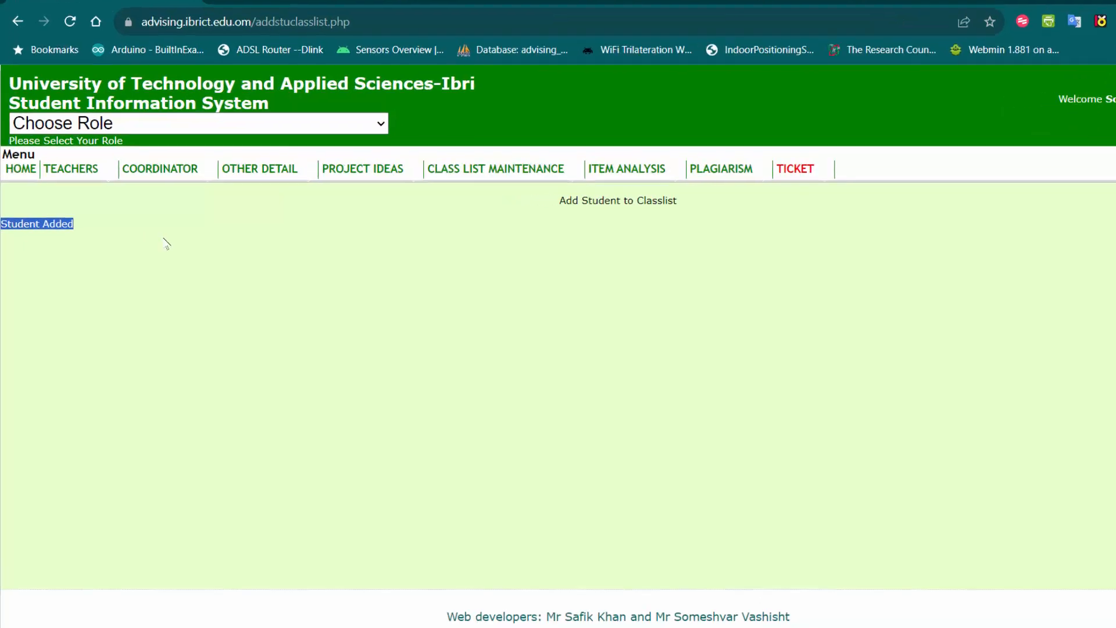
Return to the class list course chooser to verify the addition.
{"action": "left_click", "coordinate": [70, 169]}
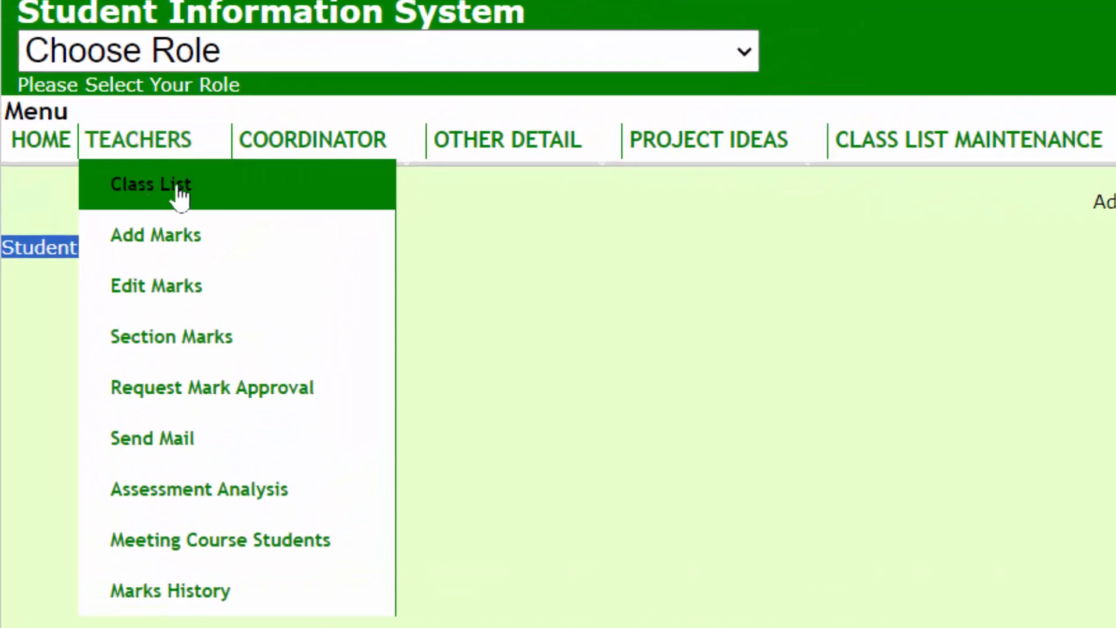
{"action": "left_click", "coordinate": [153, 184]}
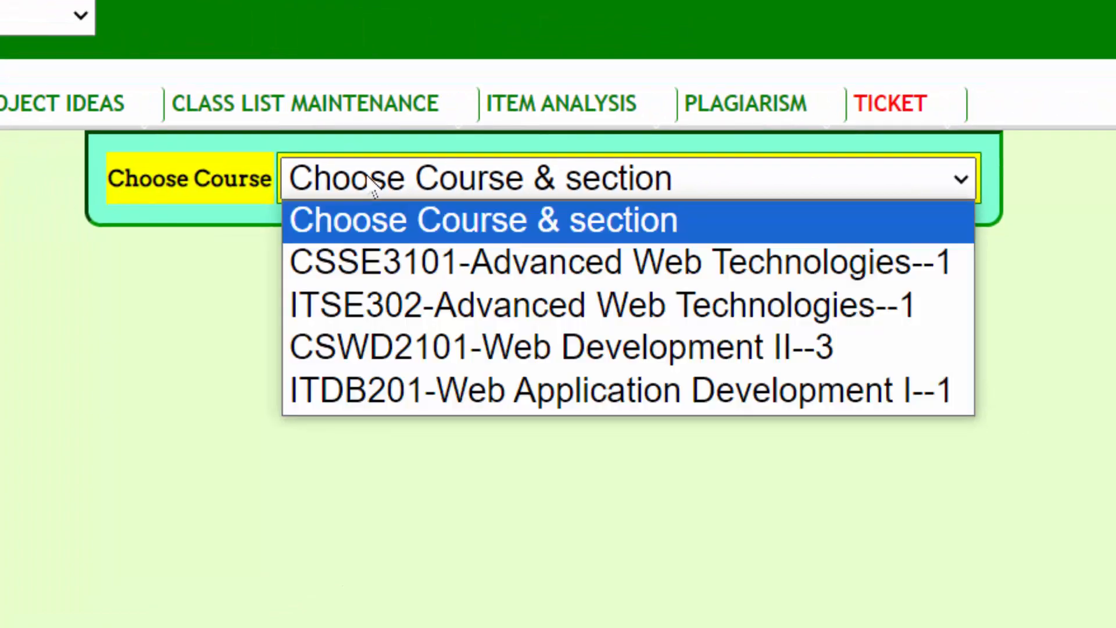